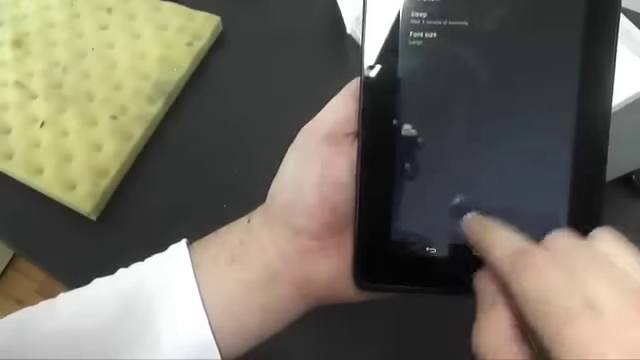
scroll("up", 3)
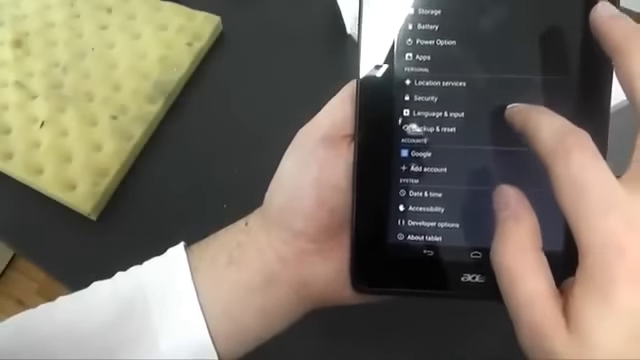